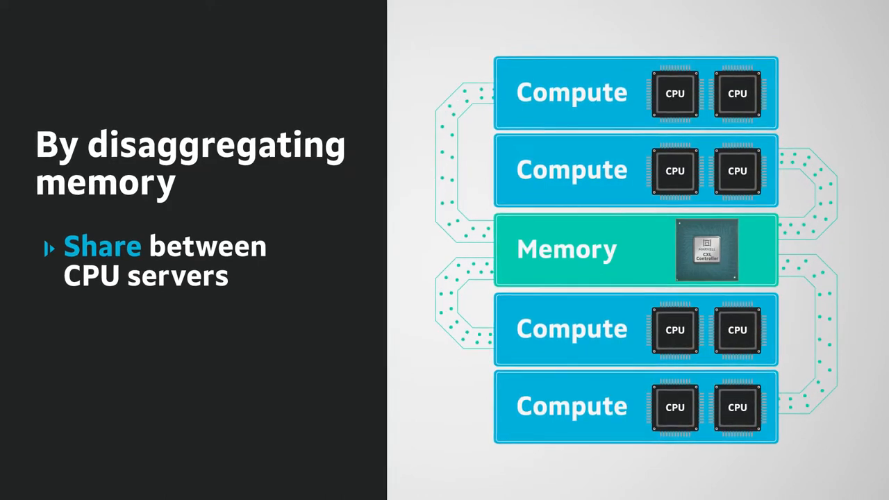
pyautogui.press('Right')
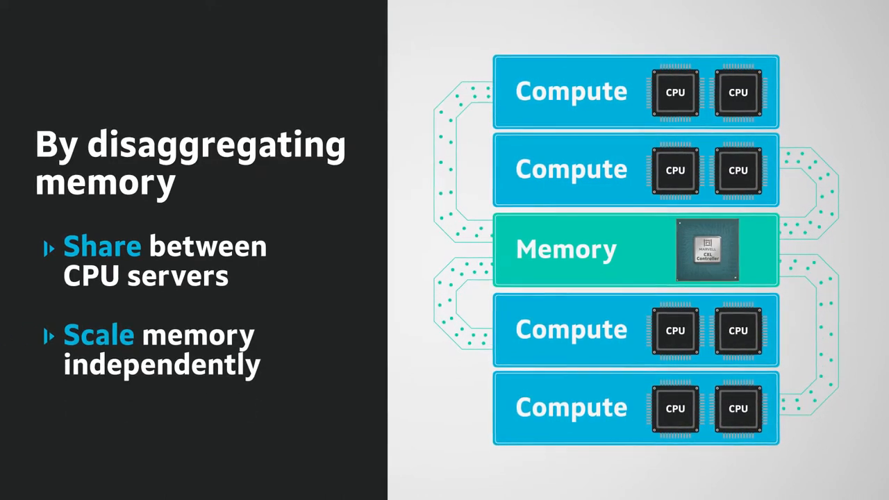